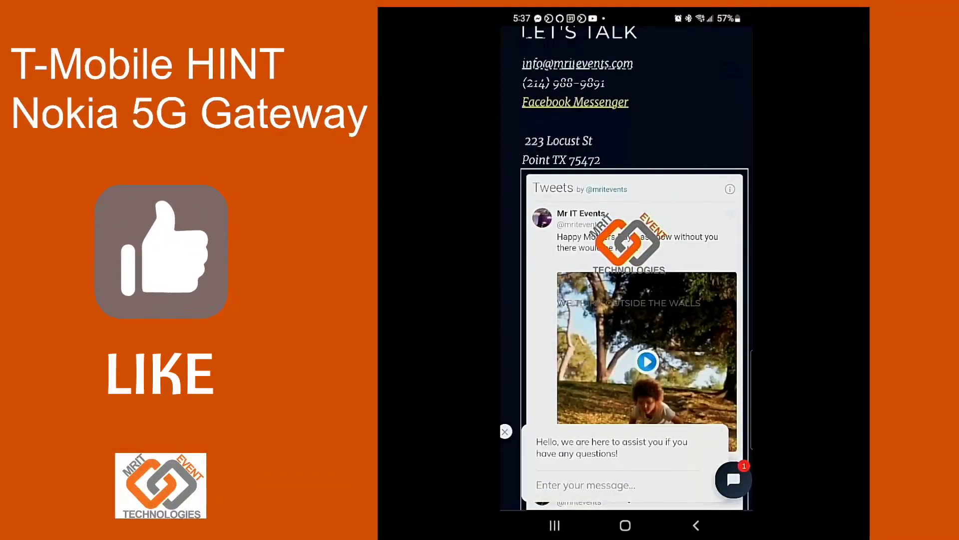
- View TMOBILE-5644's settings from the Wi-Fi networks list, then cancel back to the list
scroll("down", 3)
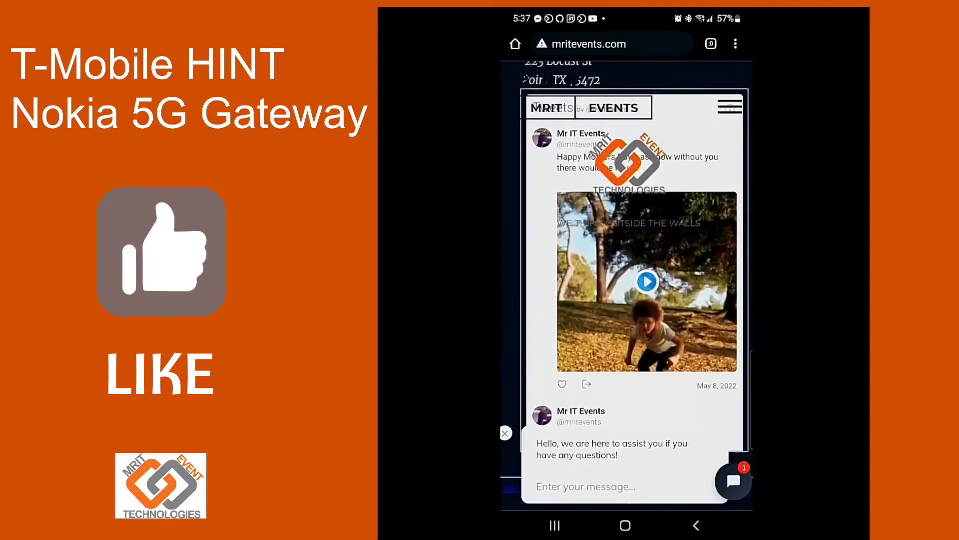
scroll("down", 3)
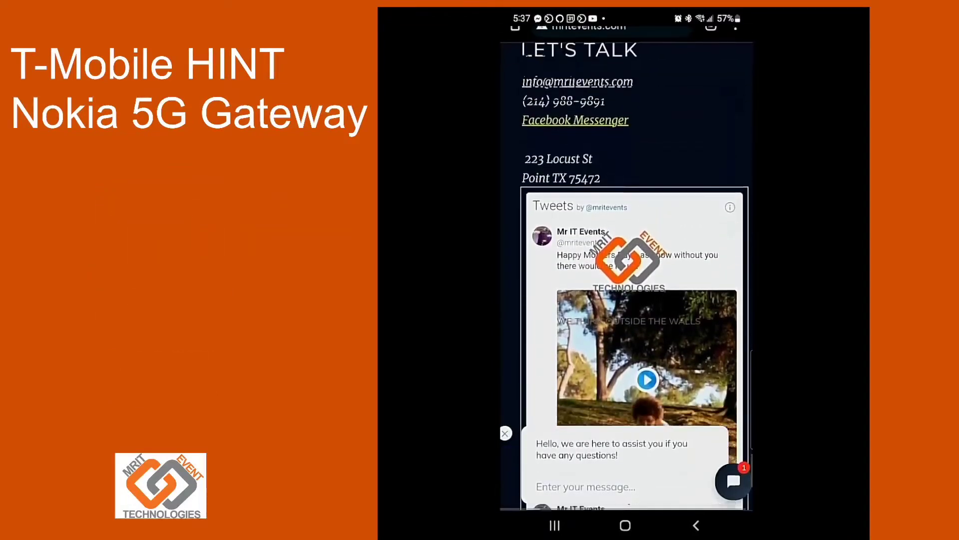
scroll("down", 3)
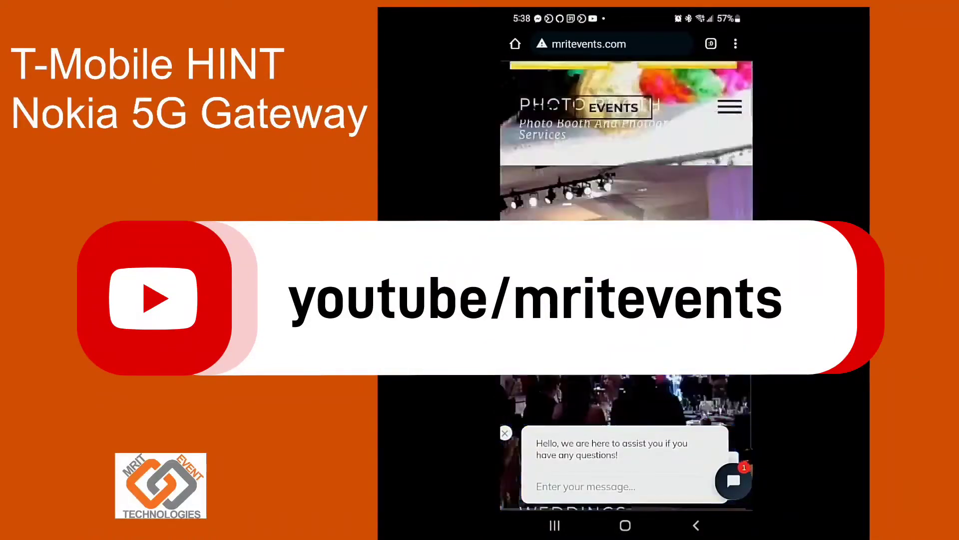
scroll("down", 3)
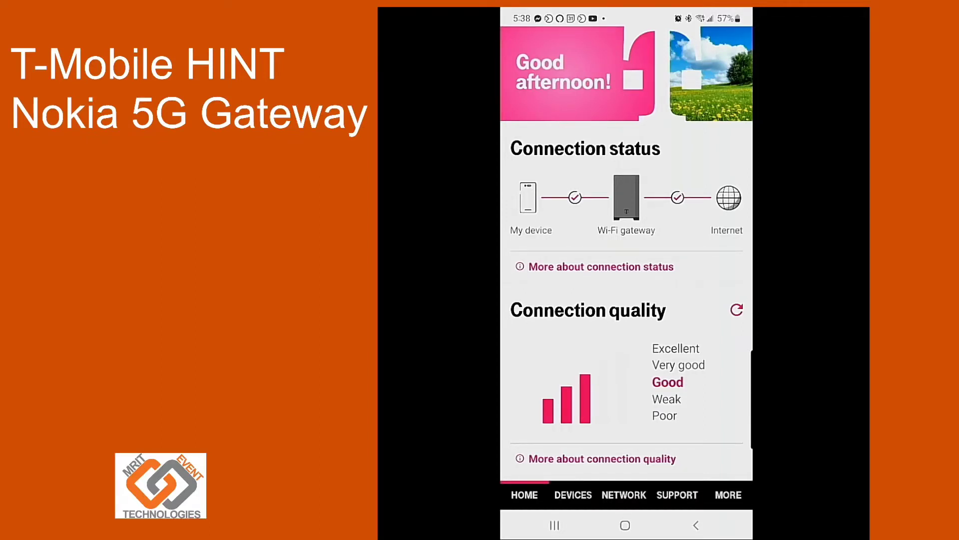
left_click(624, 495)
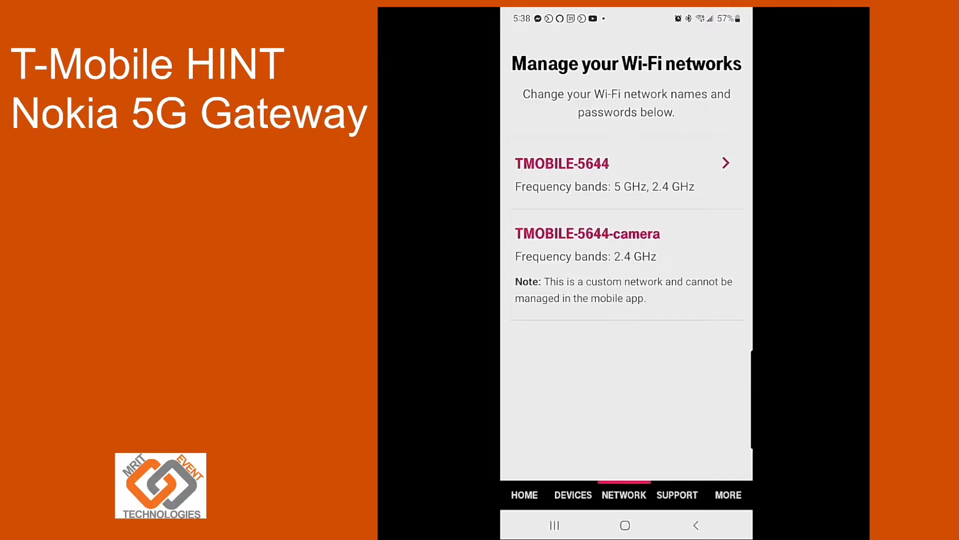
left_click(524, 495)
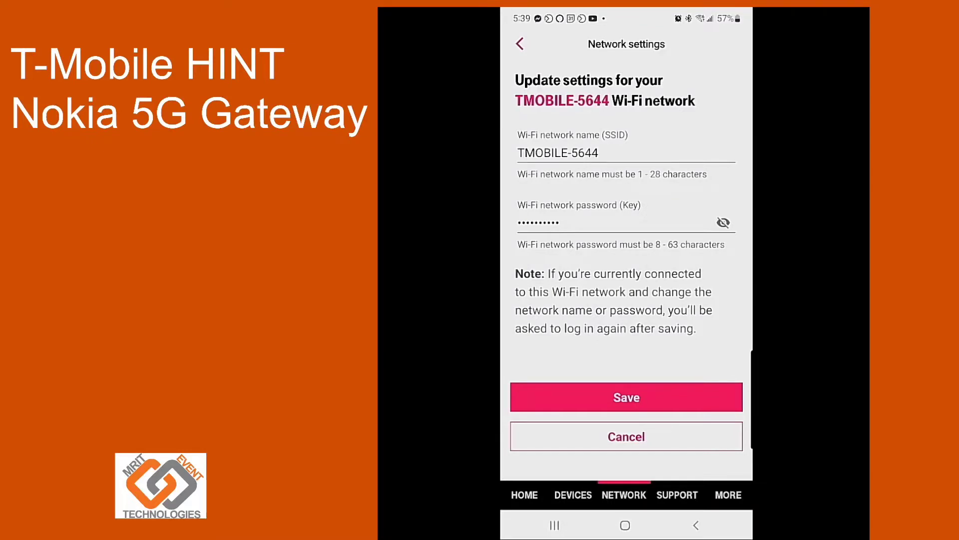
left_click(626, 397)
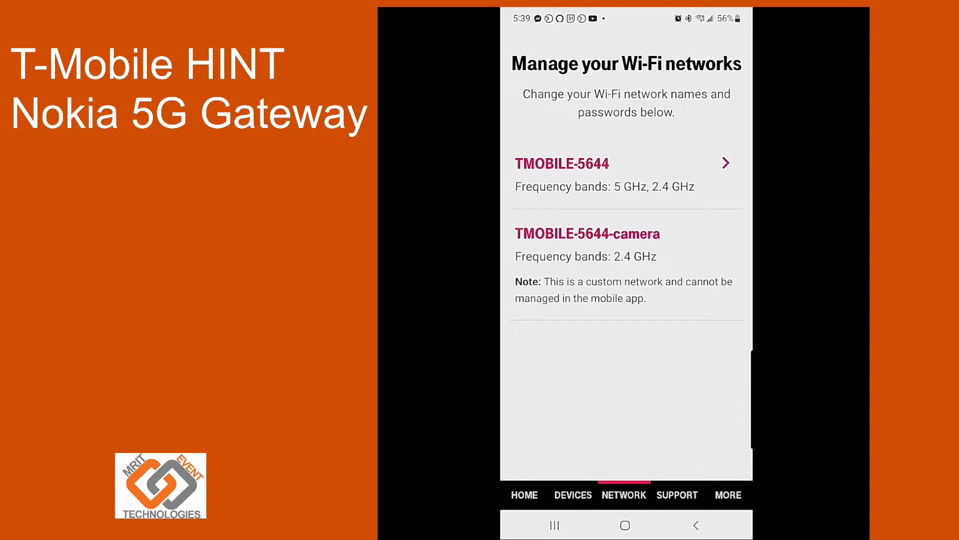
- Go to Home, open MORE, and log out to the administrator password login
left_click(728, 494)
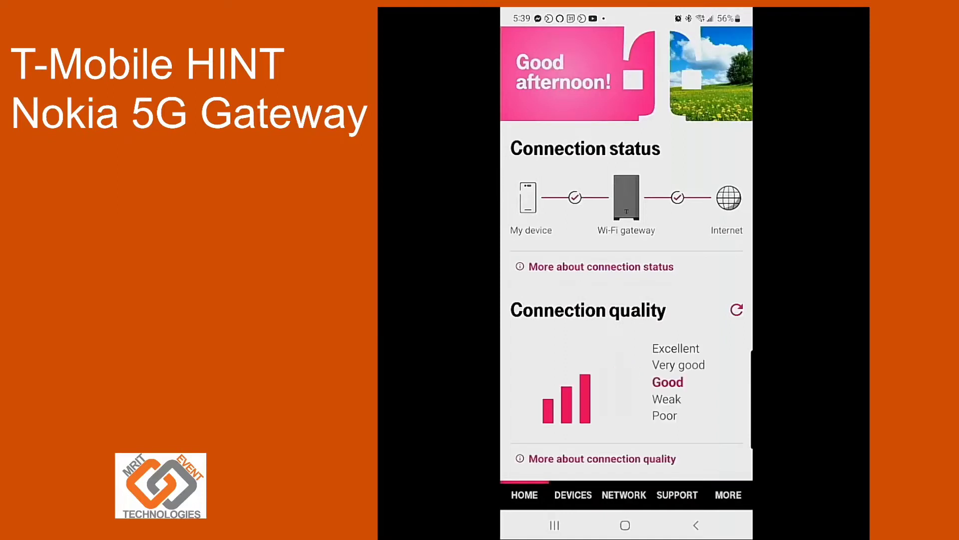
left_click(728, 494)
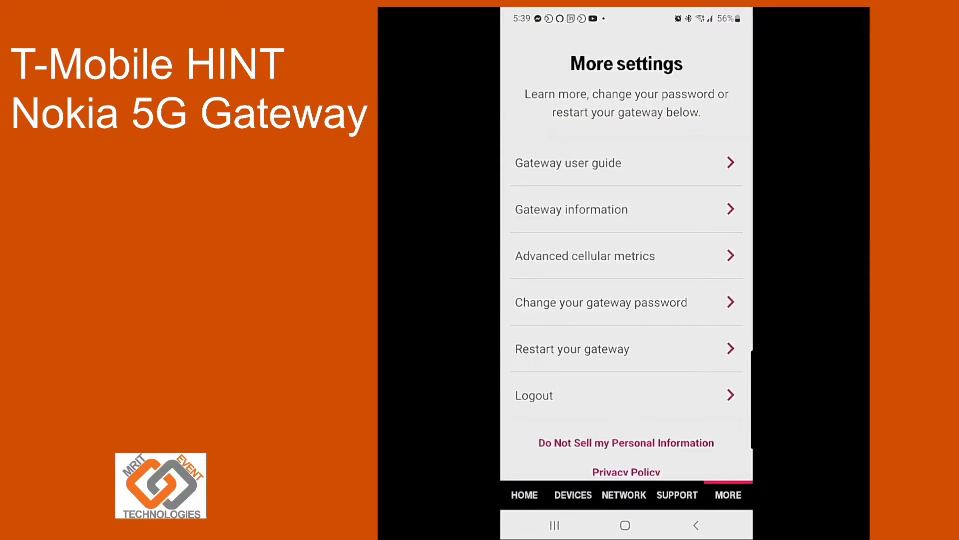
left_click(600, 301)
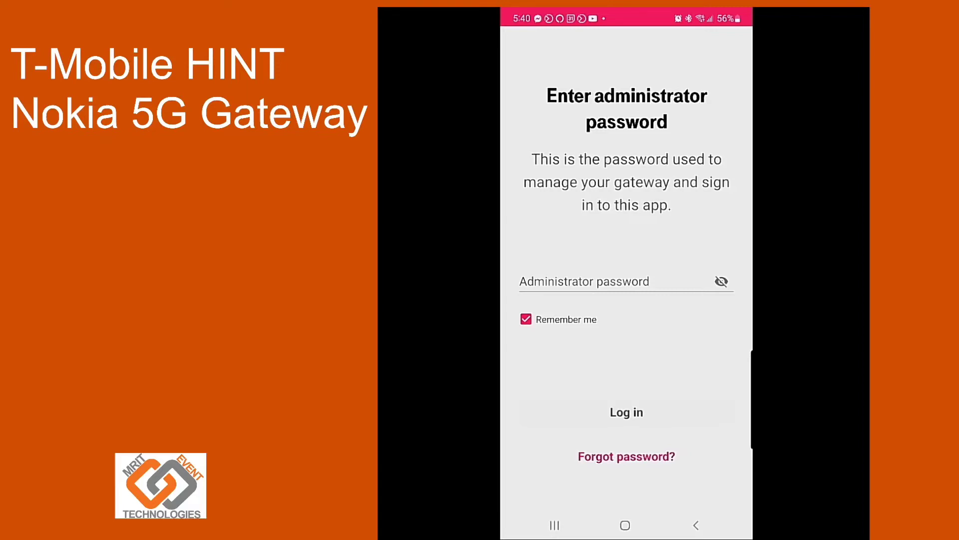
- Reset the gateway admin password to factory default via Forgot password?, confirming Reset
left_click(626, 456)
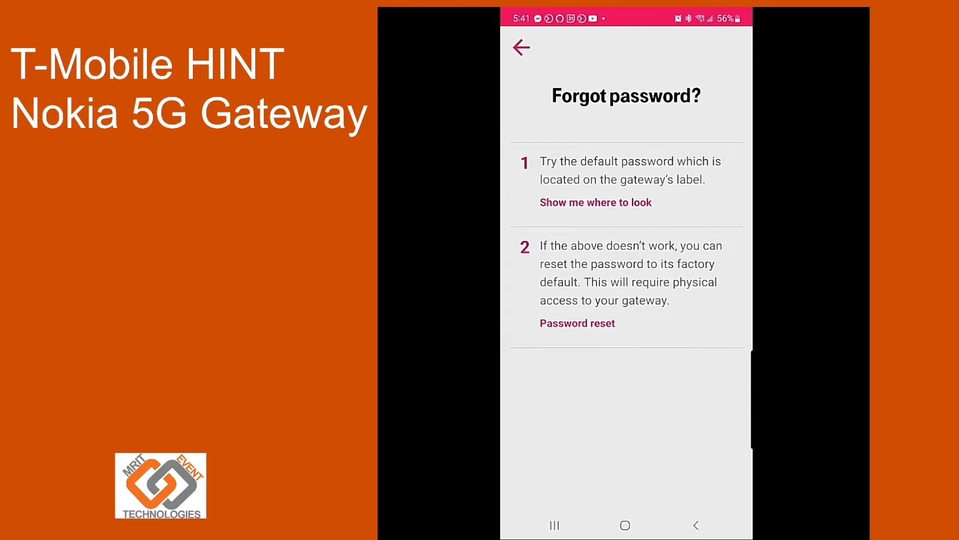
left_click(577, 322)
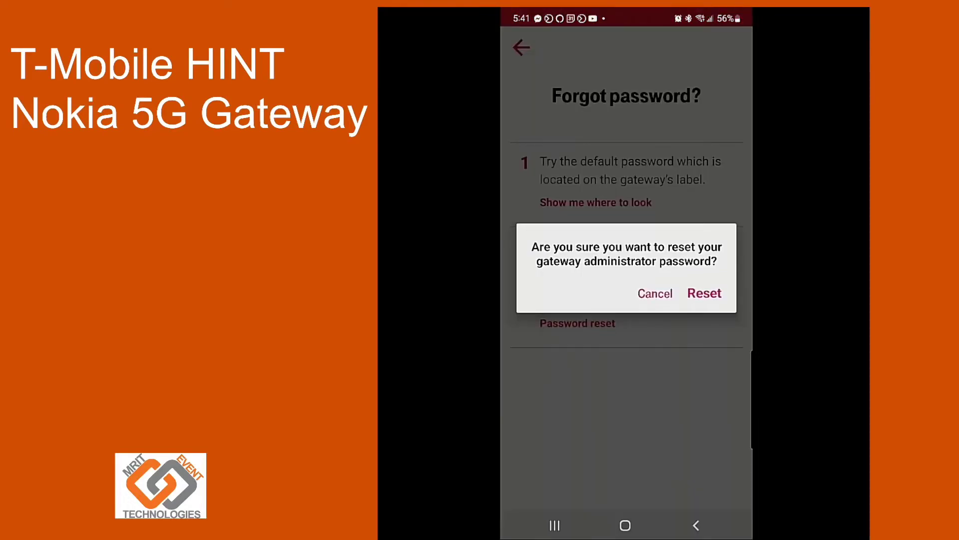
left_click(704, 293)
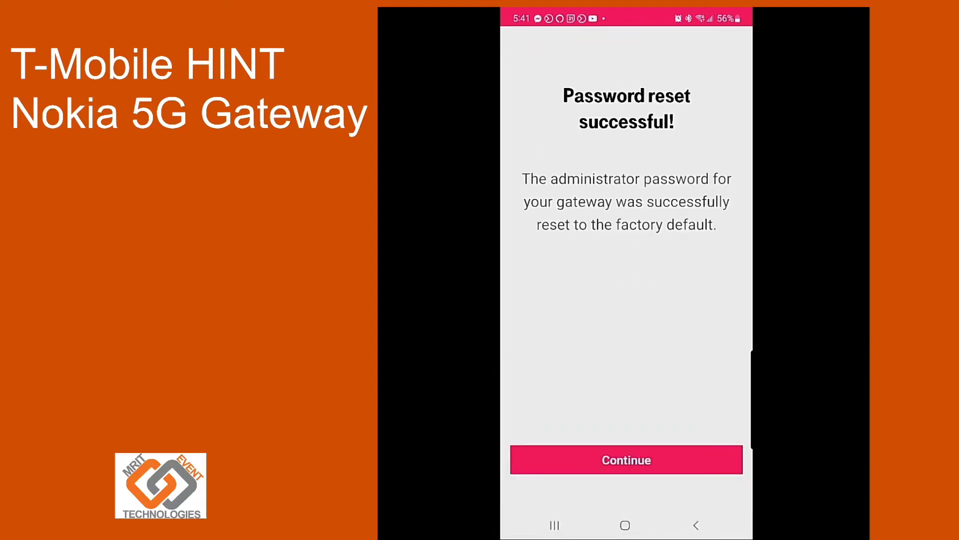
left_click(626, 459)
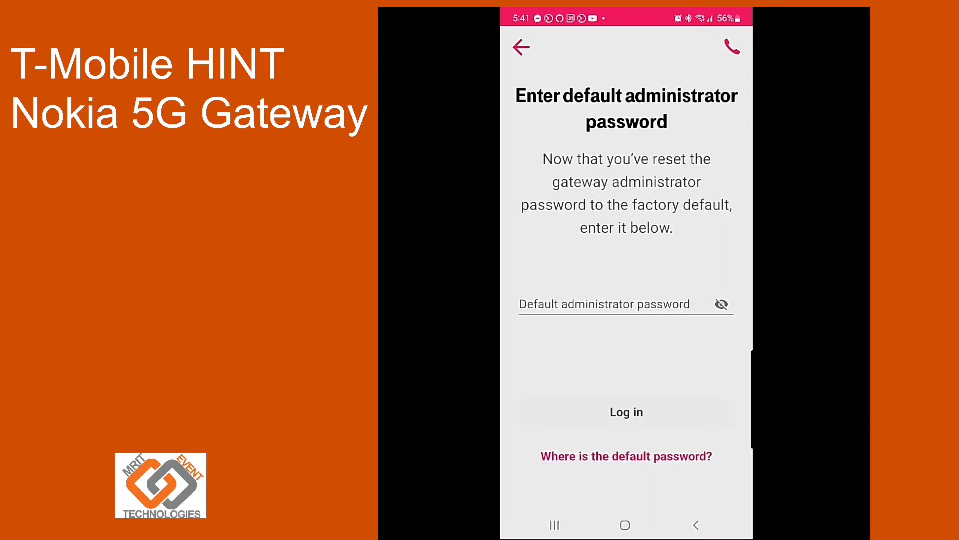
type("password")
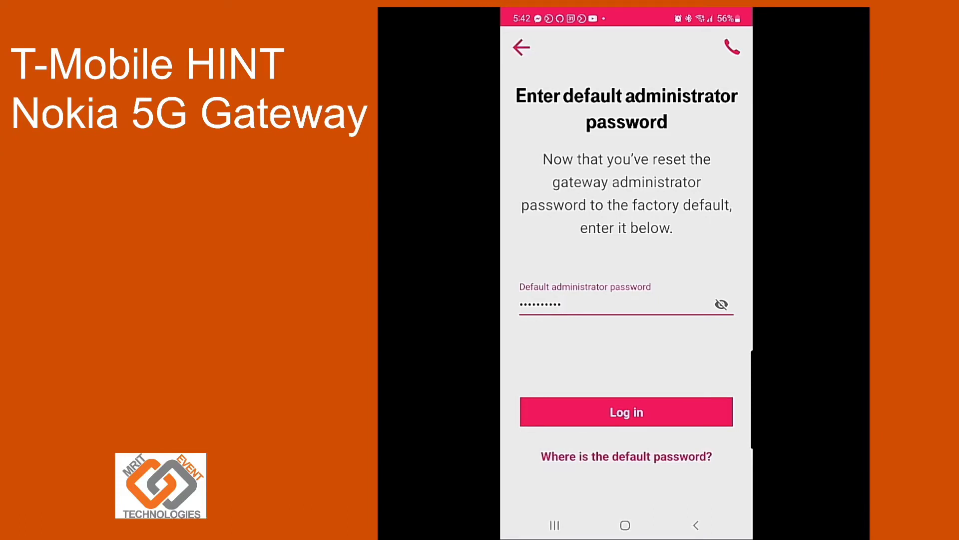
left_click(626, 412)
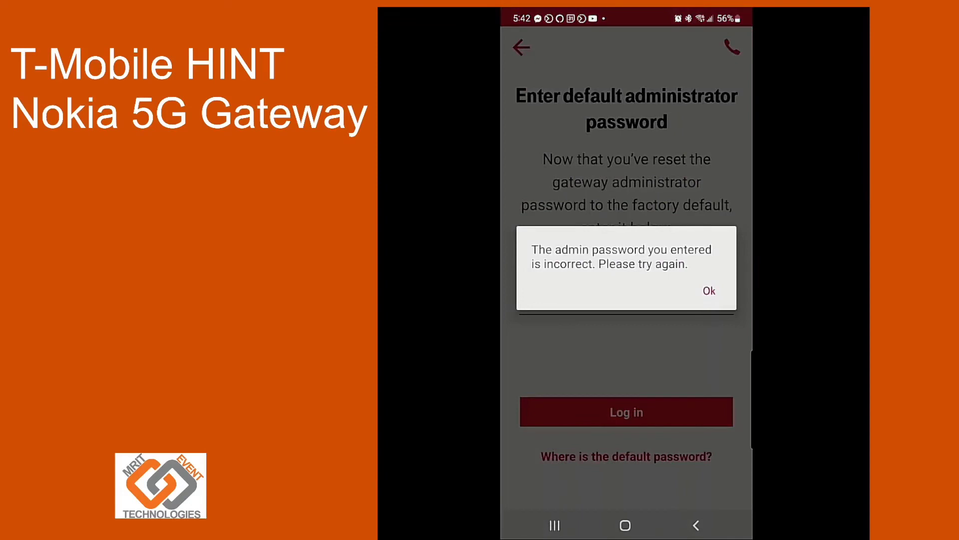
left_click(709, 291)
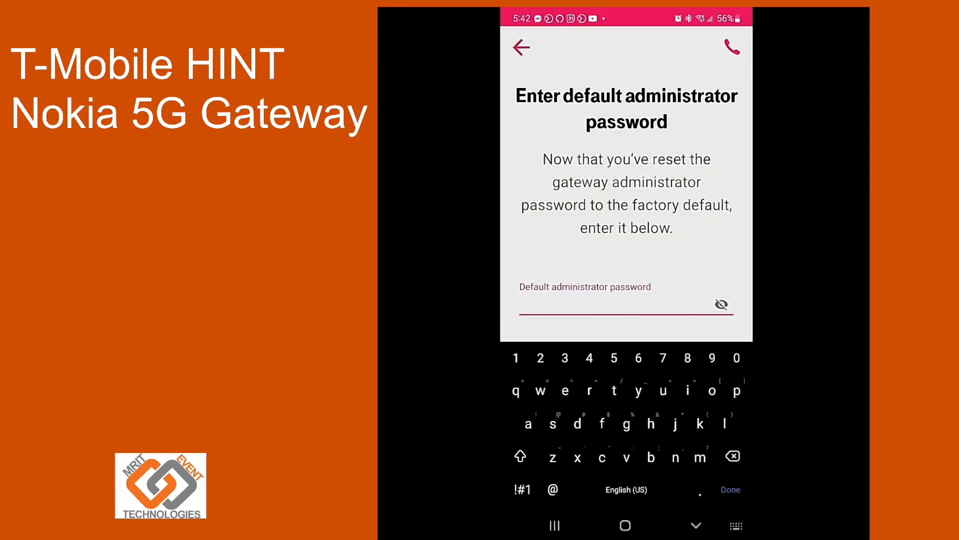
left_click(564, 358)
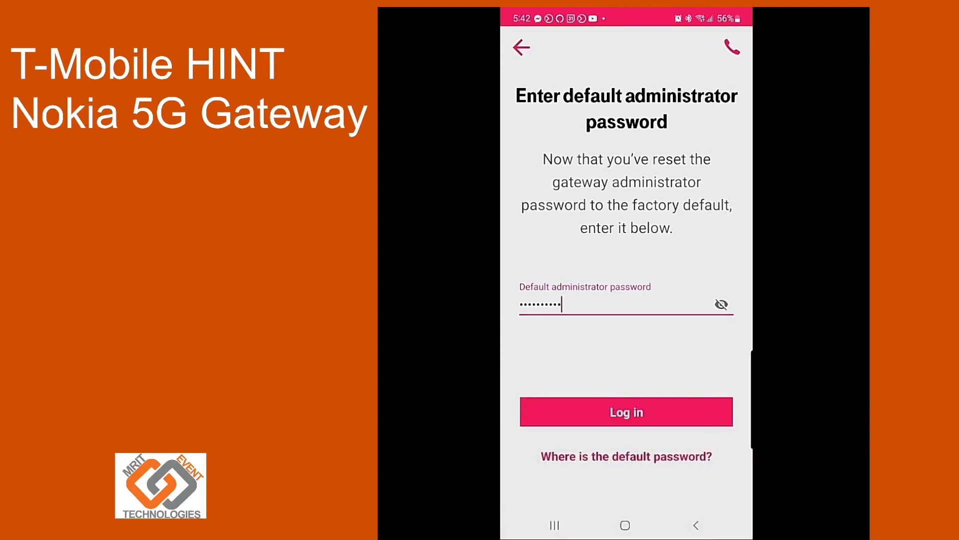
left_click(626, 412)
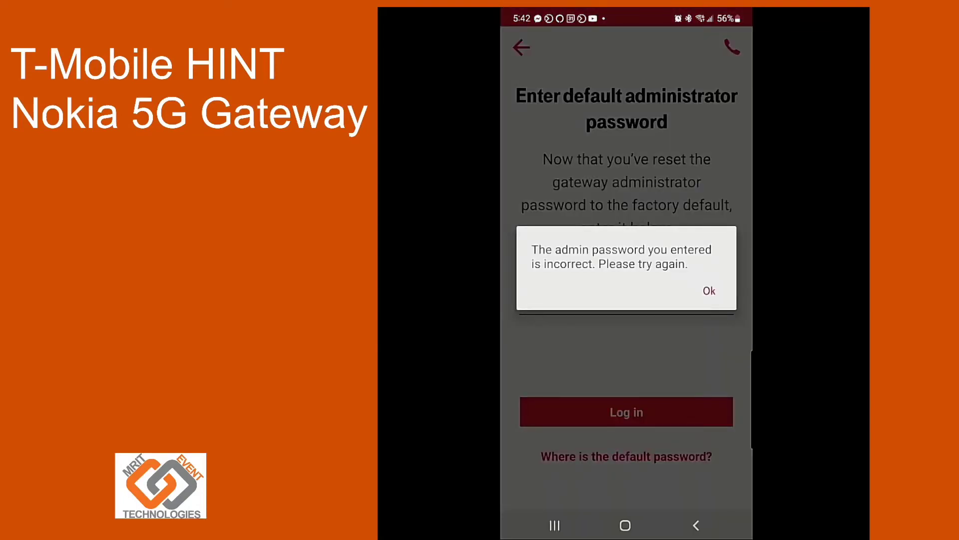
left_click(708, 291)
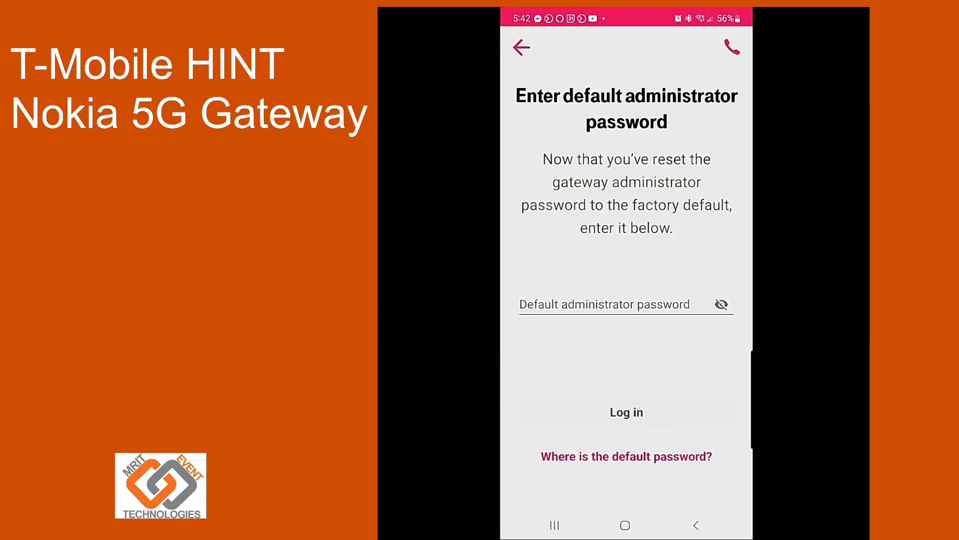
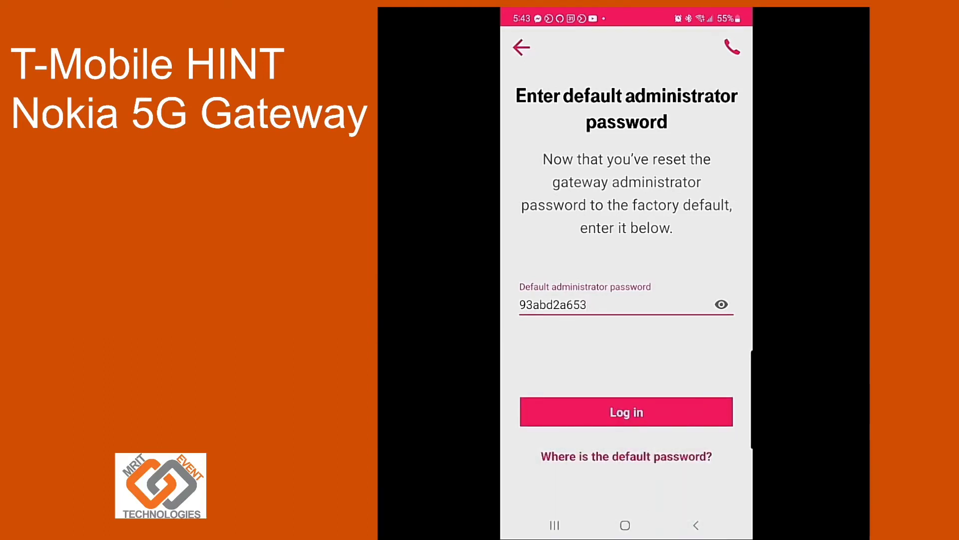
left_click(626, 411)
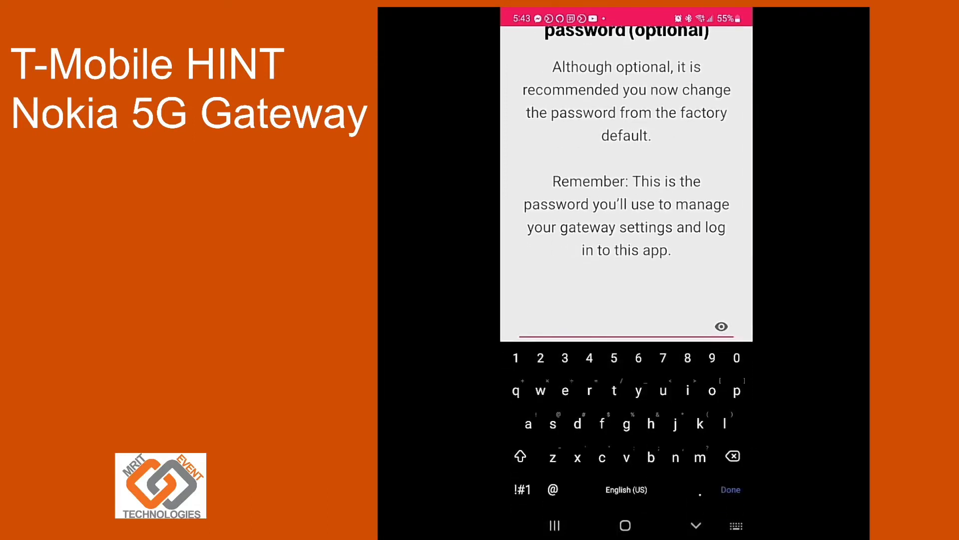
- Enter a new administrator password with Remember me checked and submit it
left_click(721, 326)
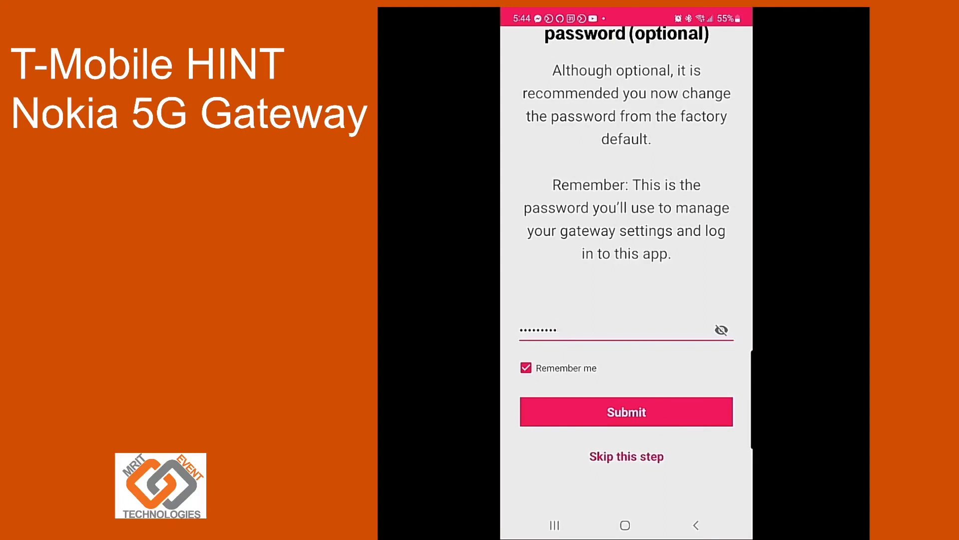
left_click(626, 412)
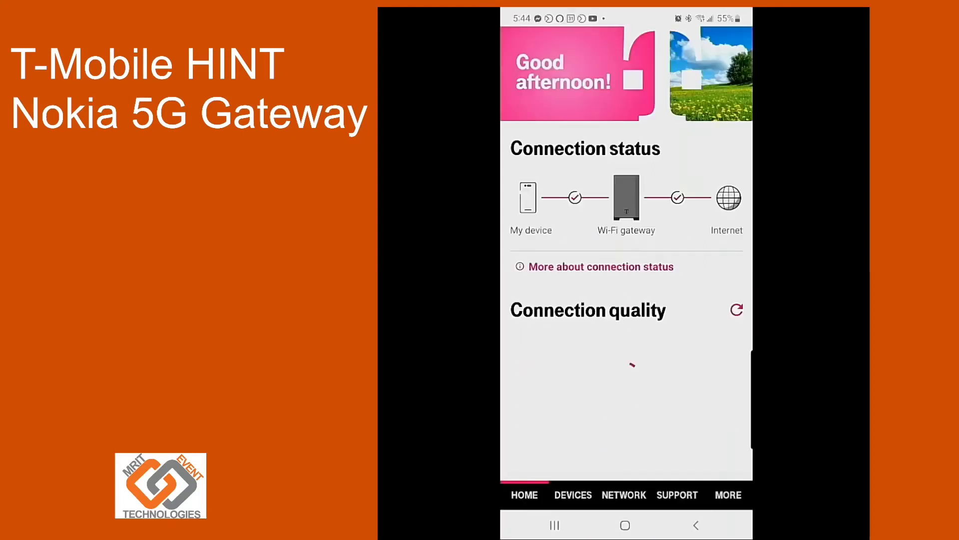